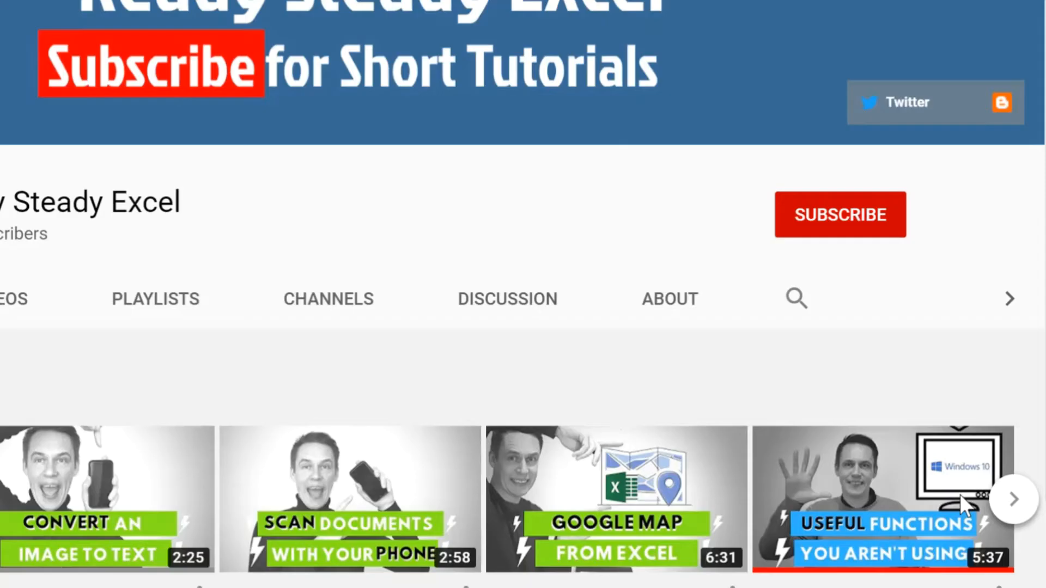
# Open Channel notifications from the Deliverables channel's More options menu.
pyautogui.click(839, 214)
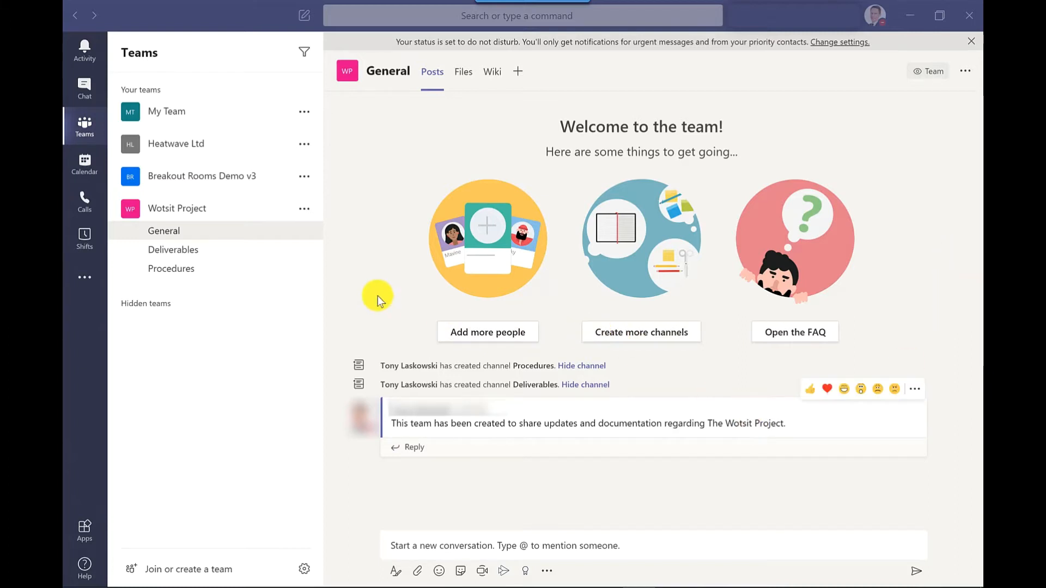
pyautogui.moveTo(342, 253)
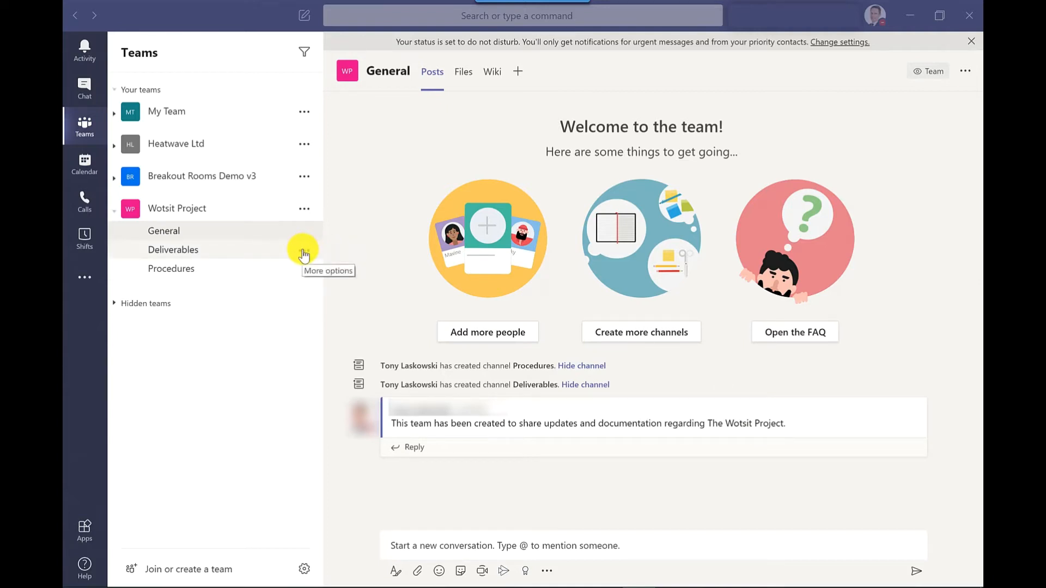
pyautogui.click(304, 250)
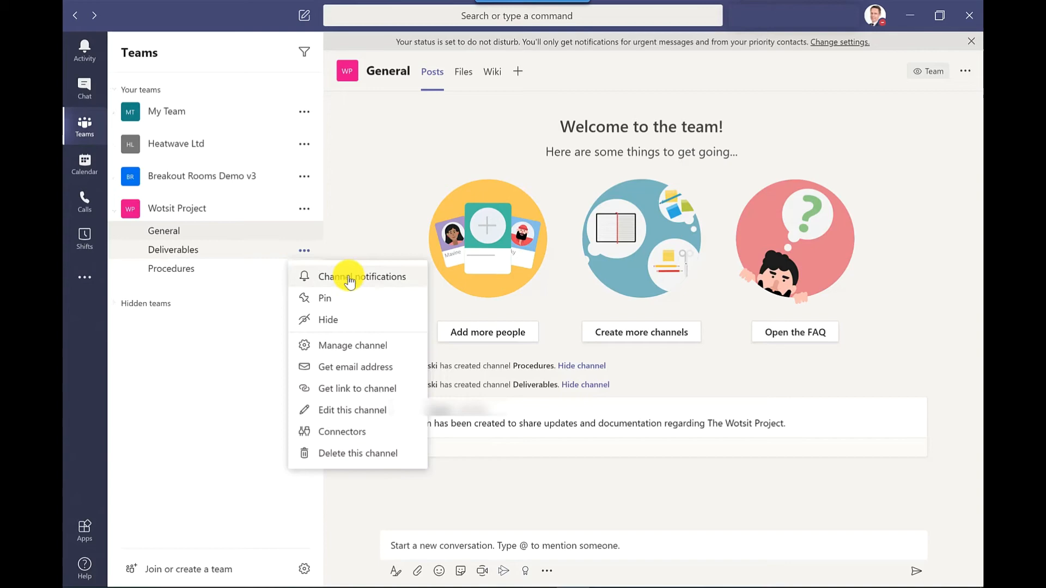
pyautogui.click(362, 276)
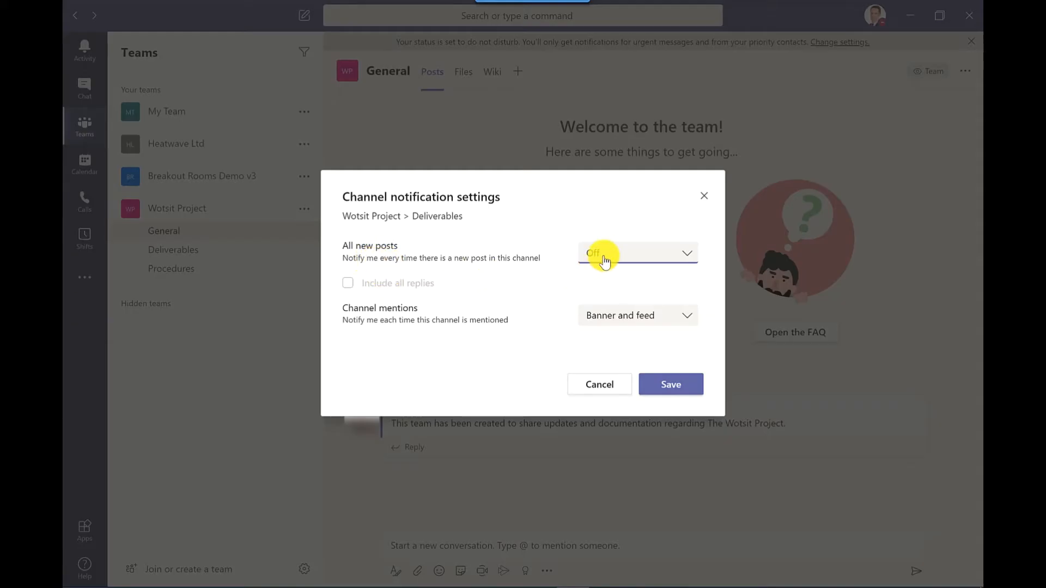
# Set all new posts to Banner and feed with all replies included, and channel mentions to Banner and feed.
pyautogui.click(634, 253)
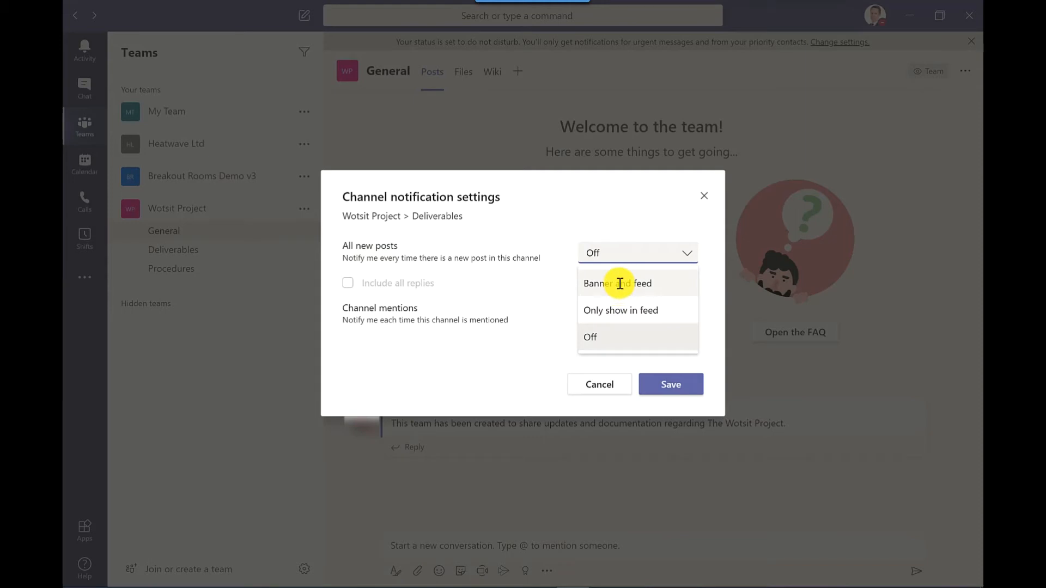
pyautogui.click(617, 283)
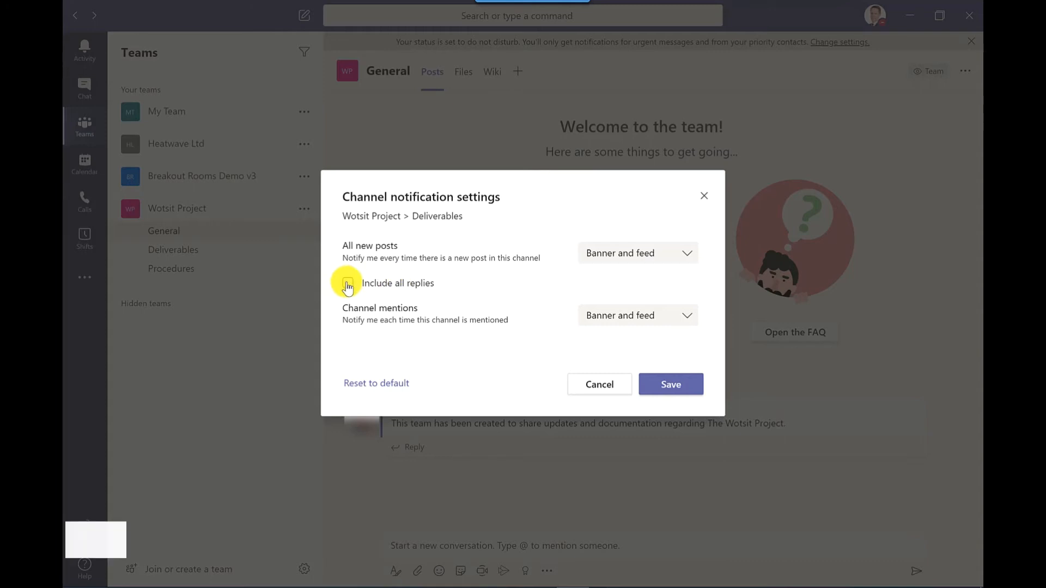
pyautogui.click(347, 282)
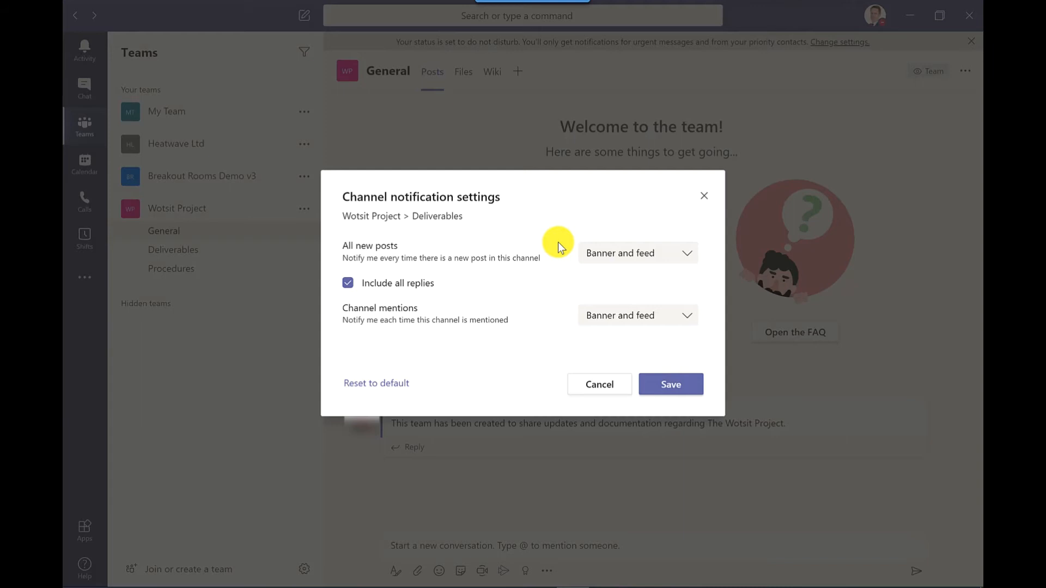
pyautogui.click(636, 315)
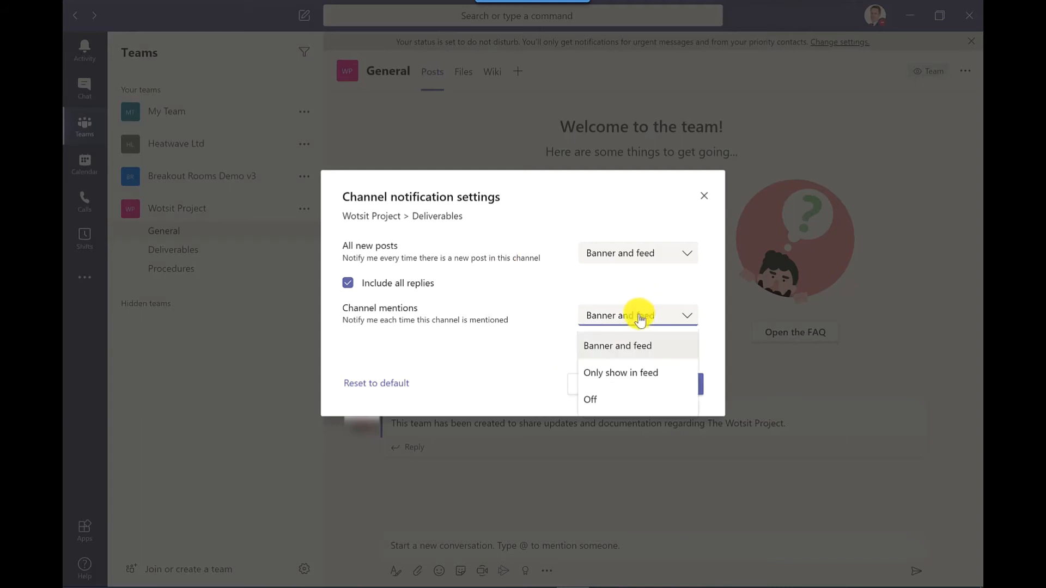
pyautogui.click(617, 345)
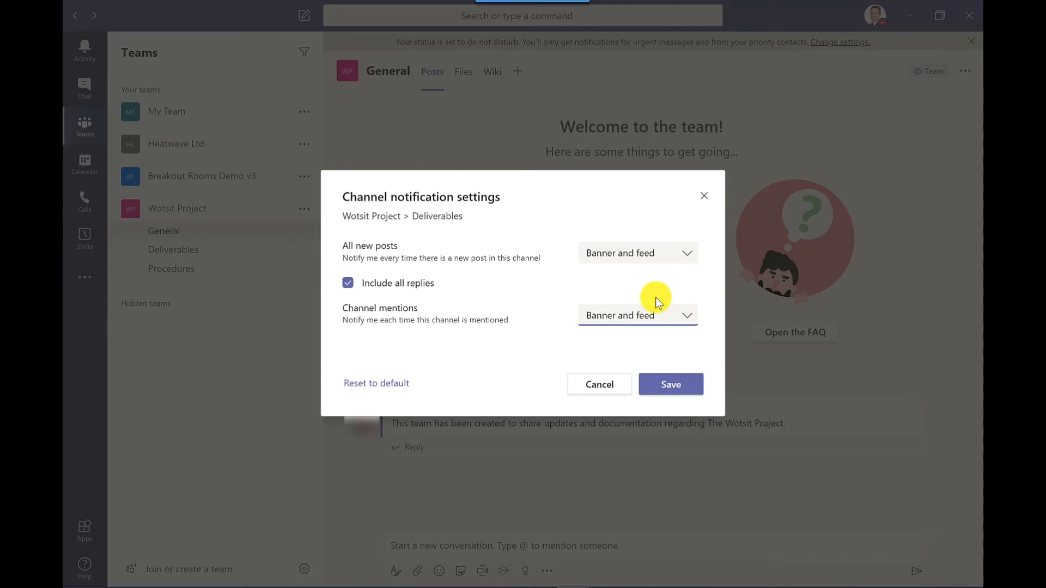
pyautogui.moveTo(663, 373)
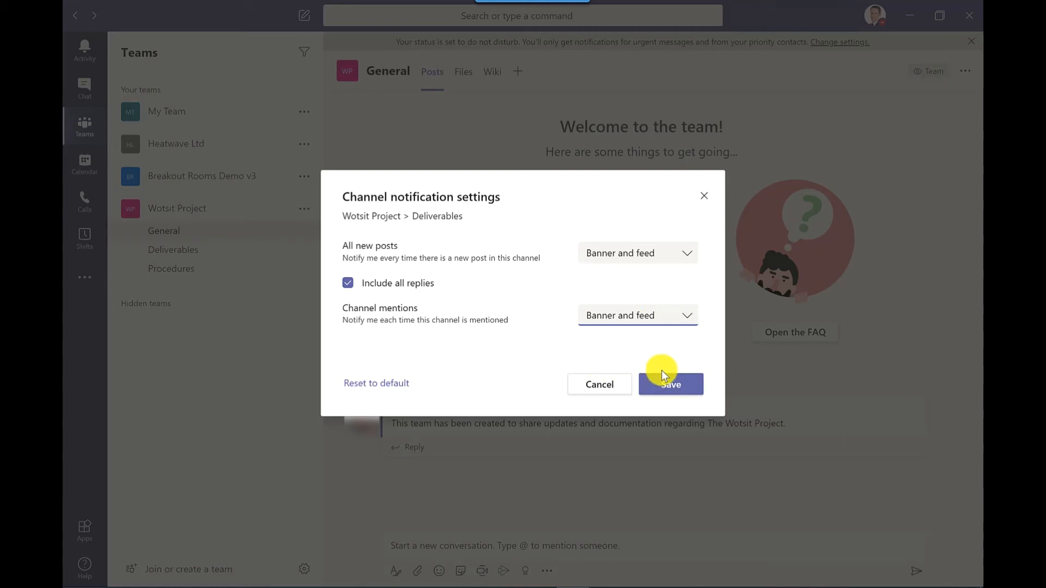
# Save the Deliverables channel notification settings.
pyautogui.click(669, 384)
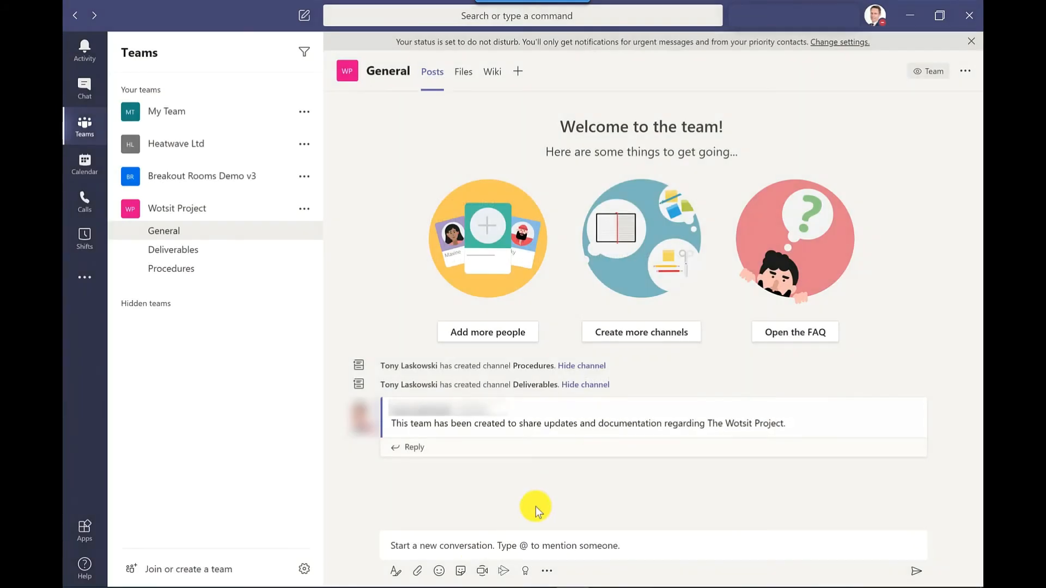
pyautogui.moveTo(479, 564)
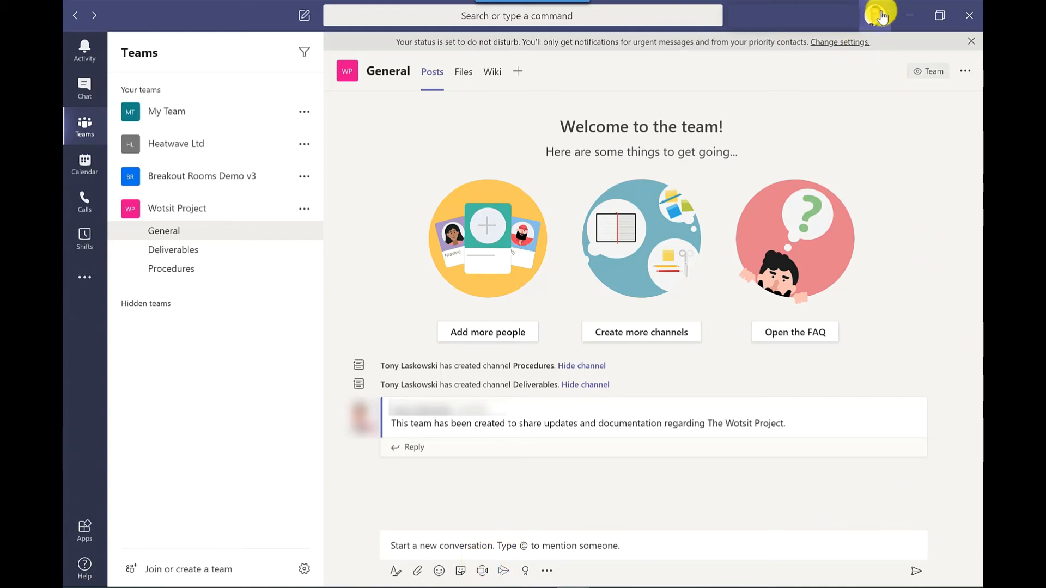
# Go to Settings from the profile menu and show the Notifications page.
pyautogui.click(879, 14)
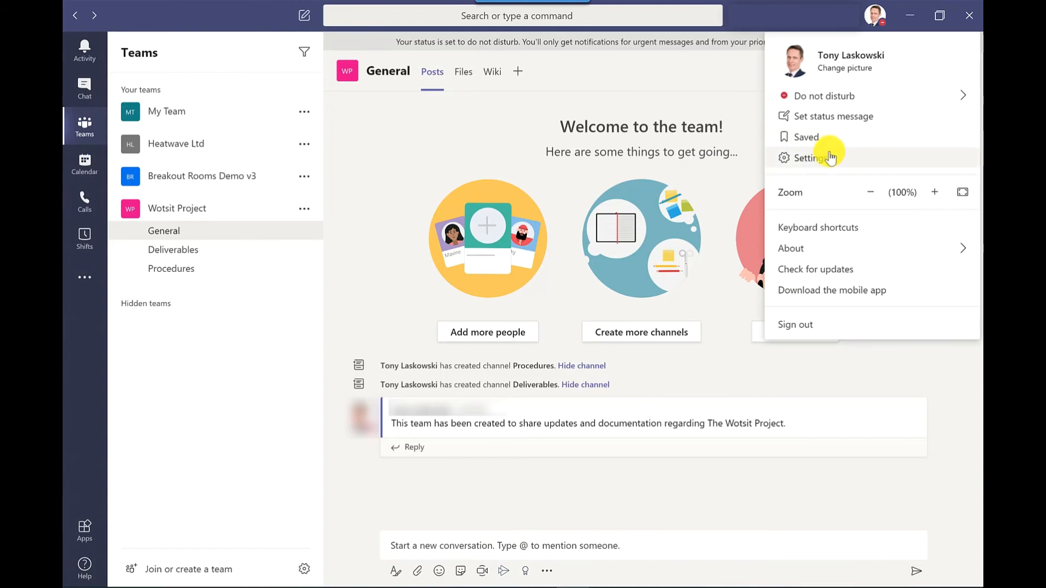
pyautogui.click(807, 158)
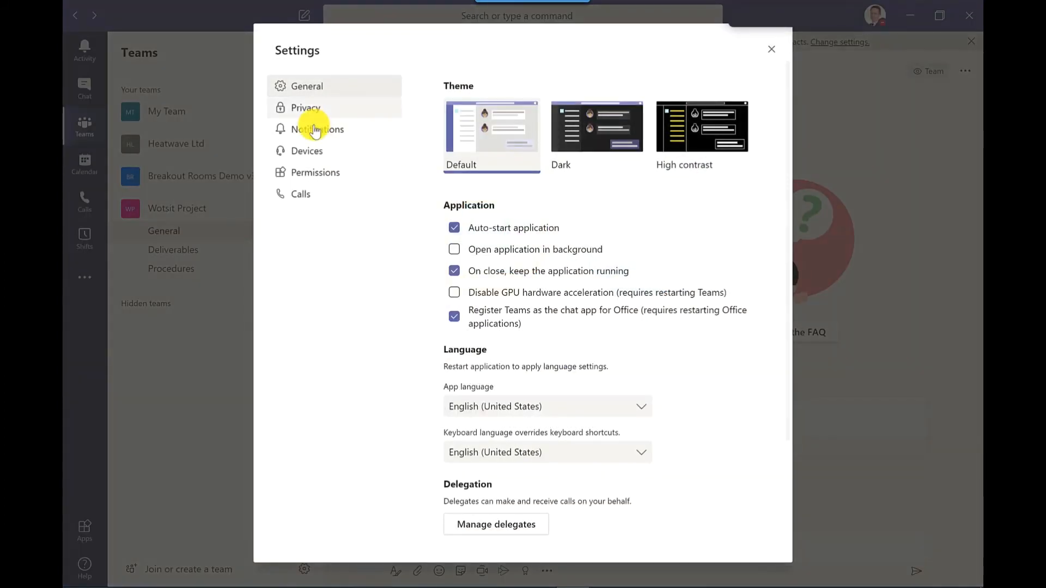
pyautogui.click(318, 129)
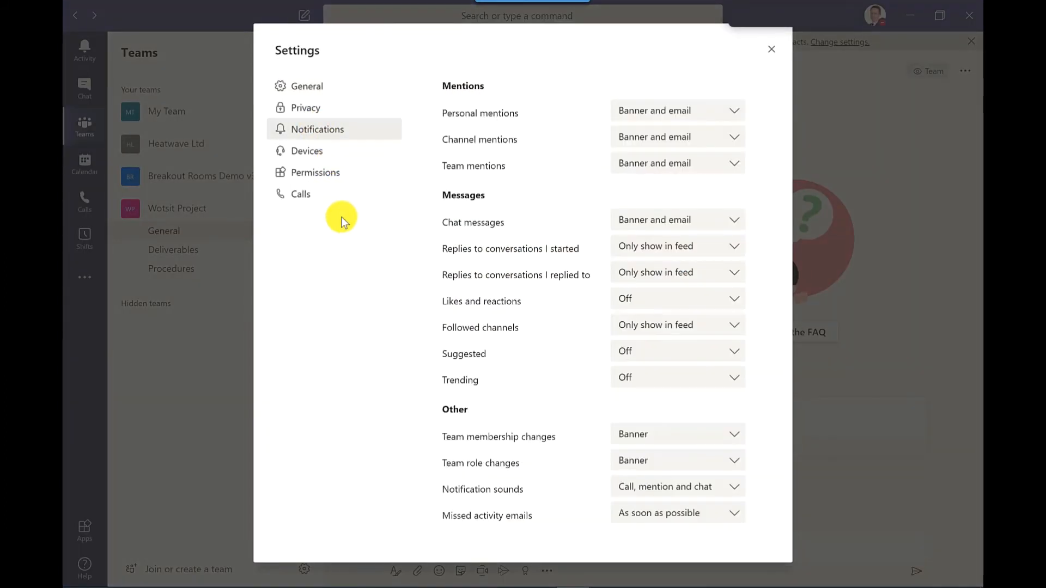